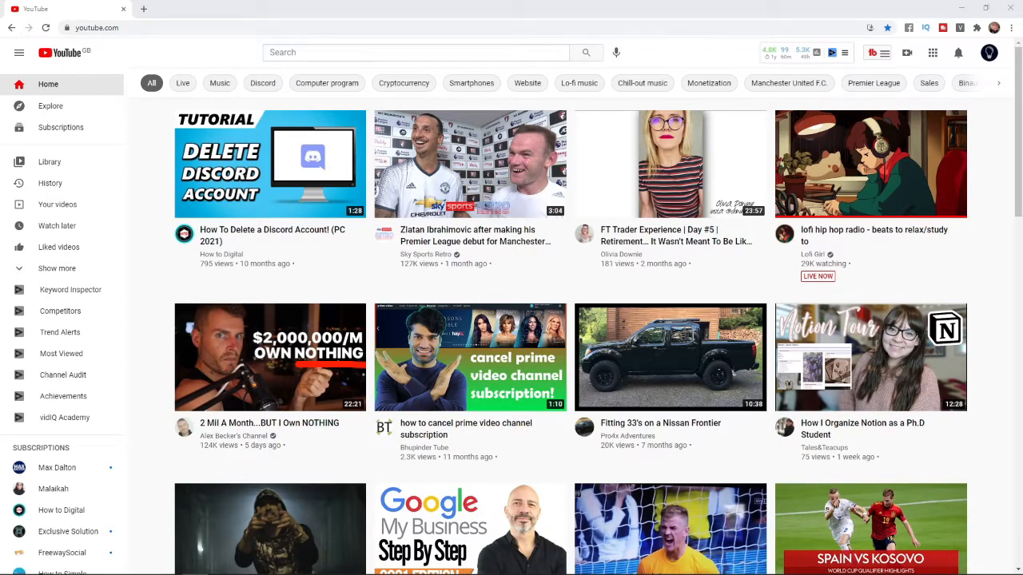
mouse_move(958, 53)
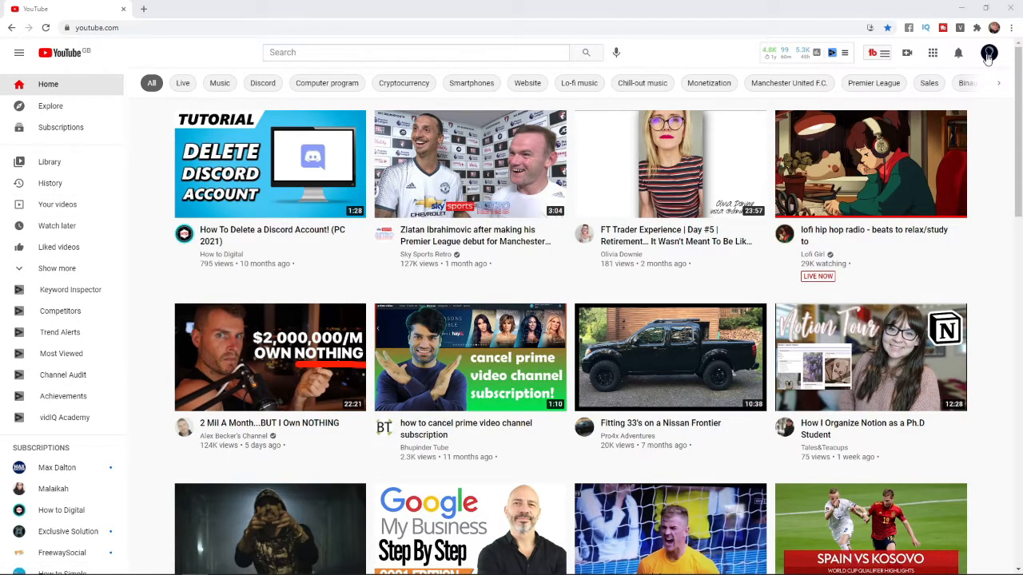
Open YouTube Studio from the profile avatar's account menu.
click(993, 52)
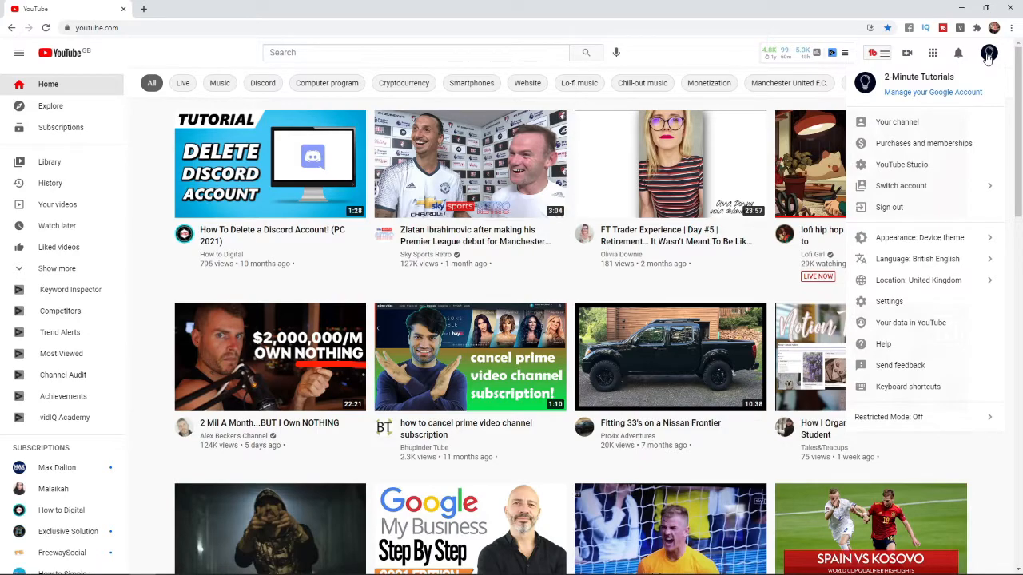
mouse_move(901, 163)
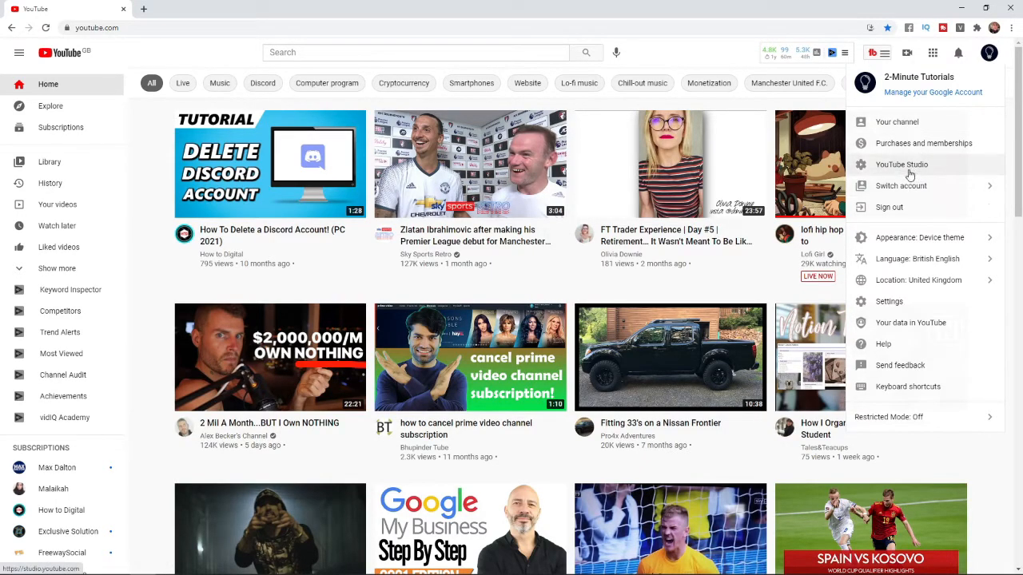
click(901, 164)
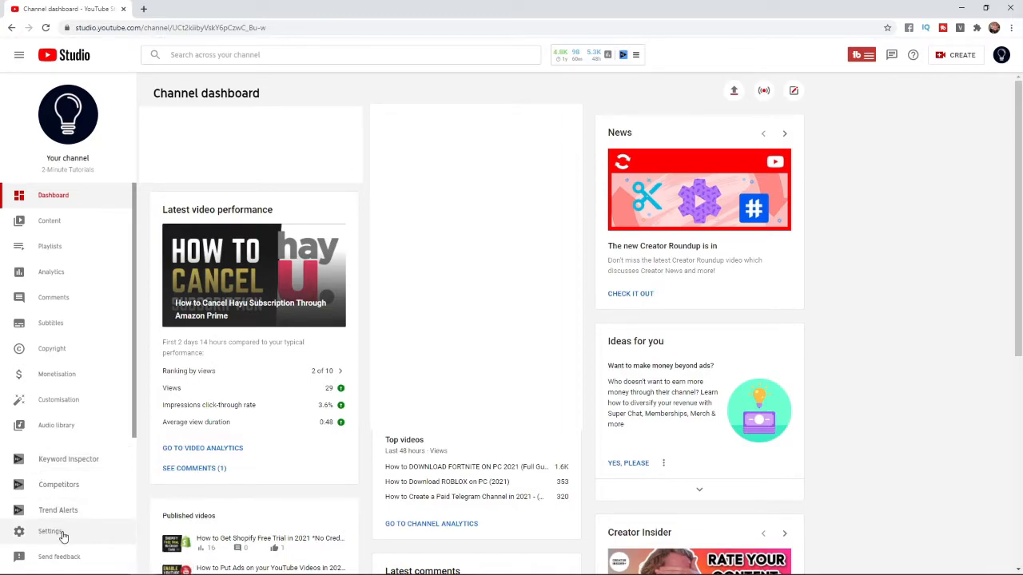
Open the channel Settings from the Studio dashboard sidebar.
click(50, 531)
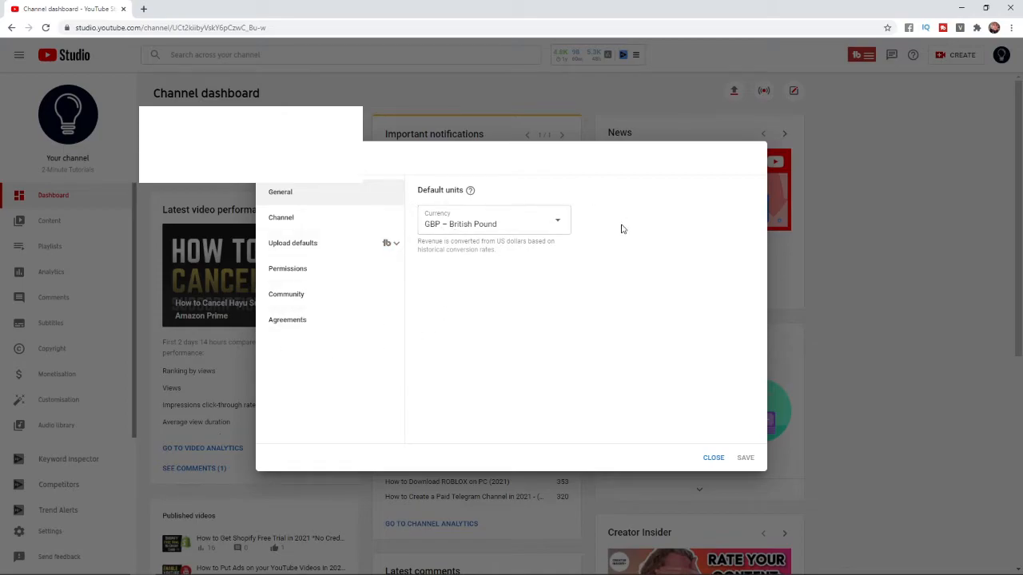
mouse_move(682, 258)
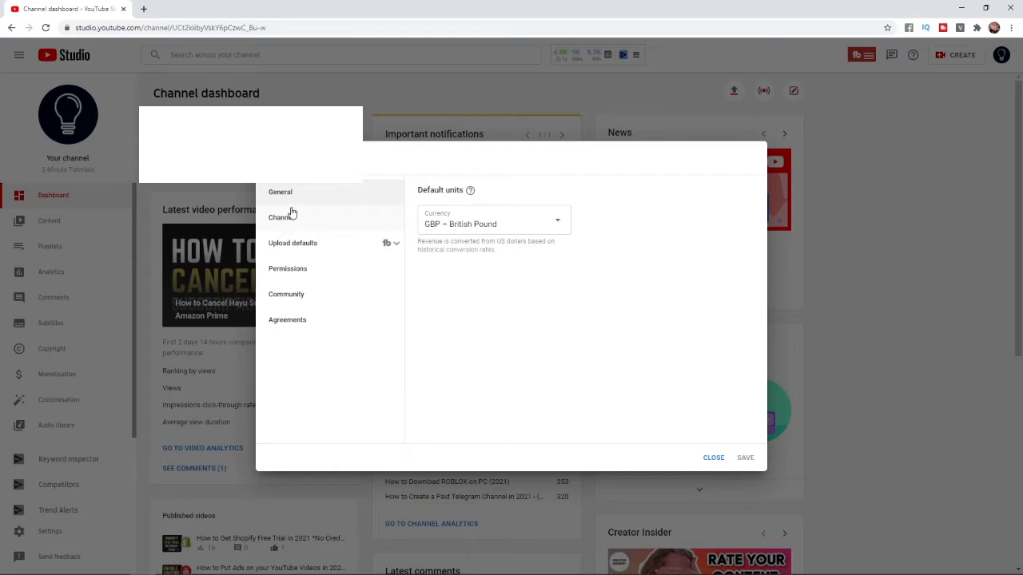
mouse_move(302, 298)
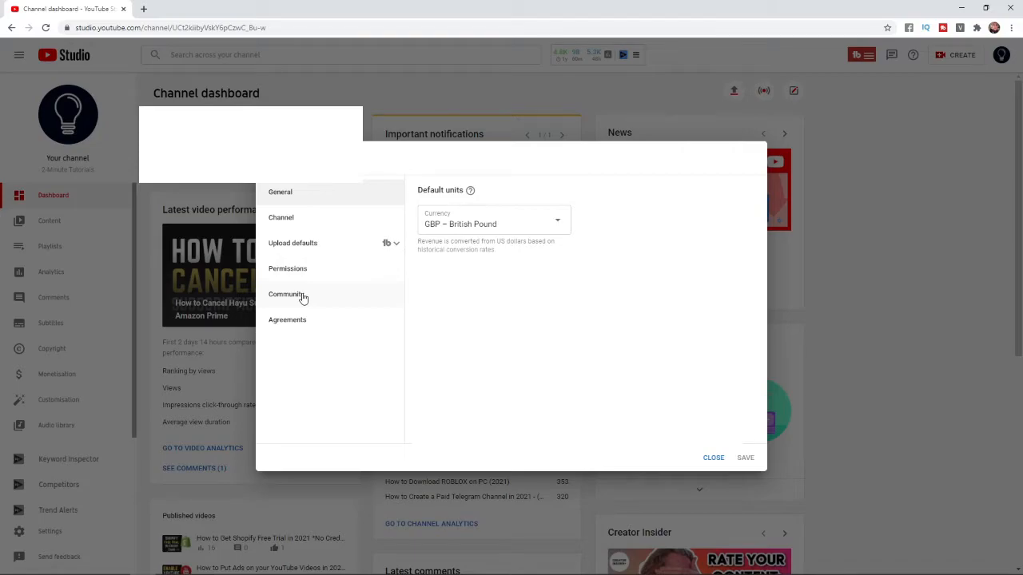
Switch Settings to Community and select the empty Add moderator field.
click(286, 294)
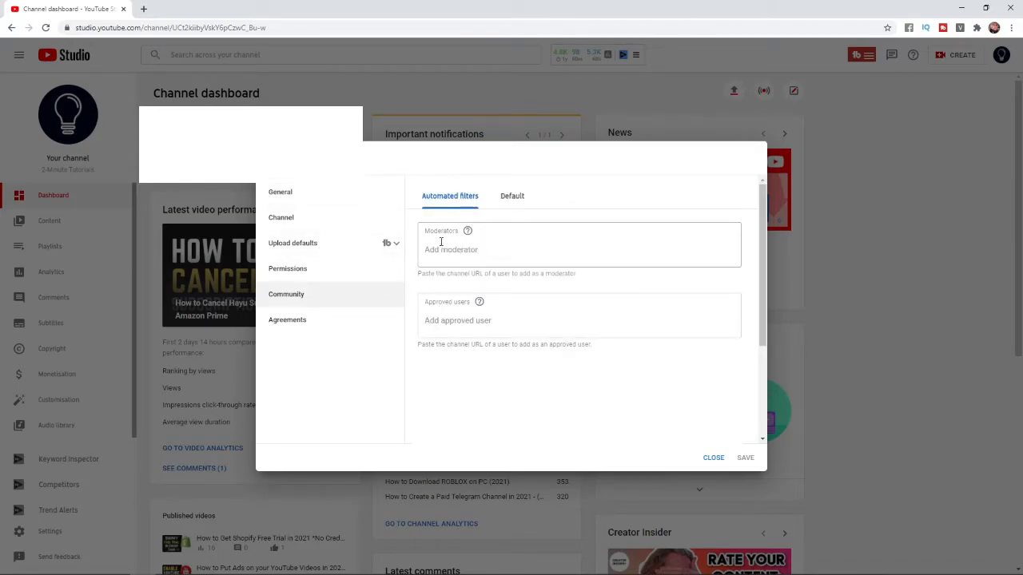
mouse_move(522, 286)
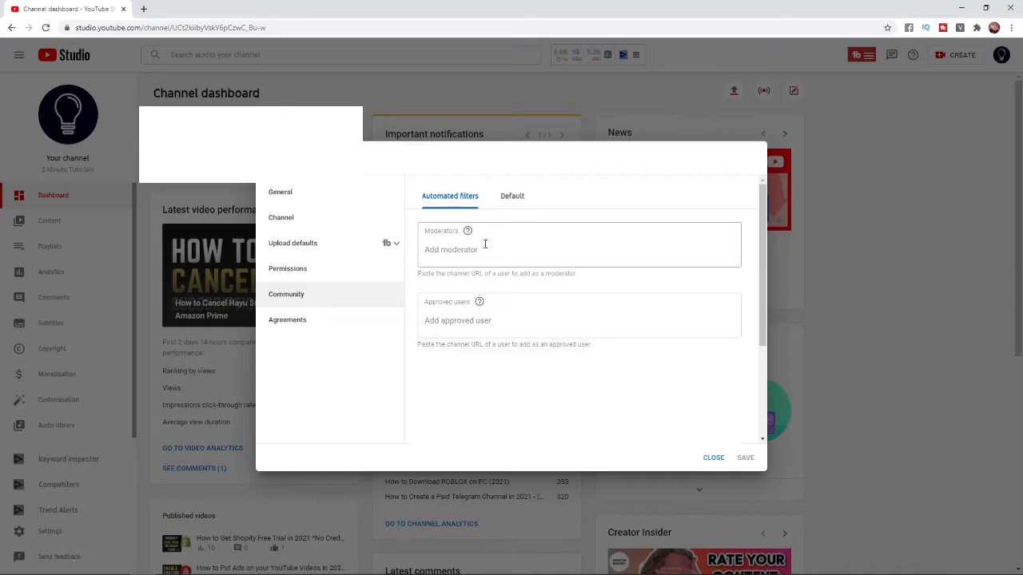
click(579, 245)
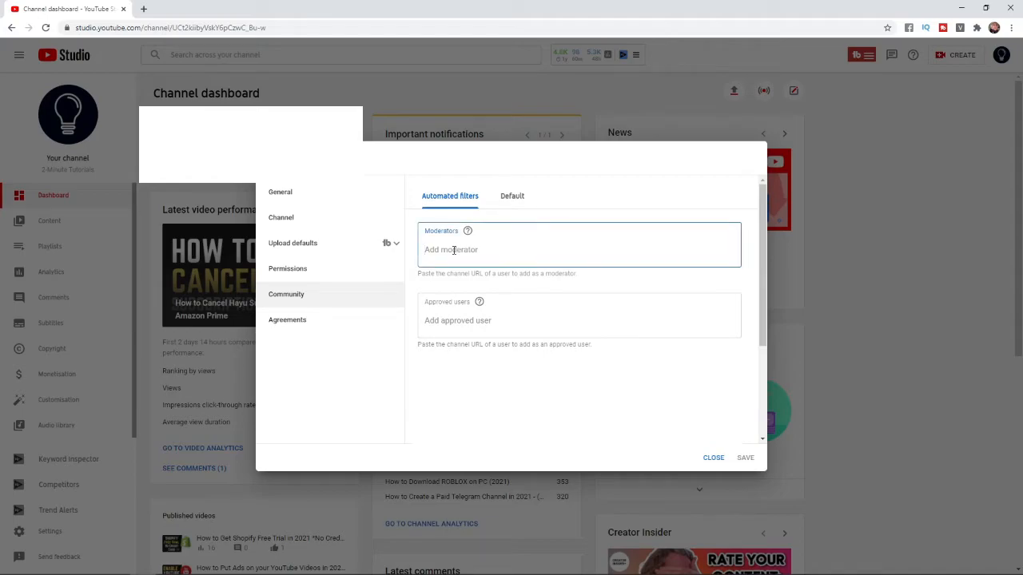